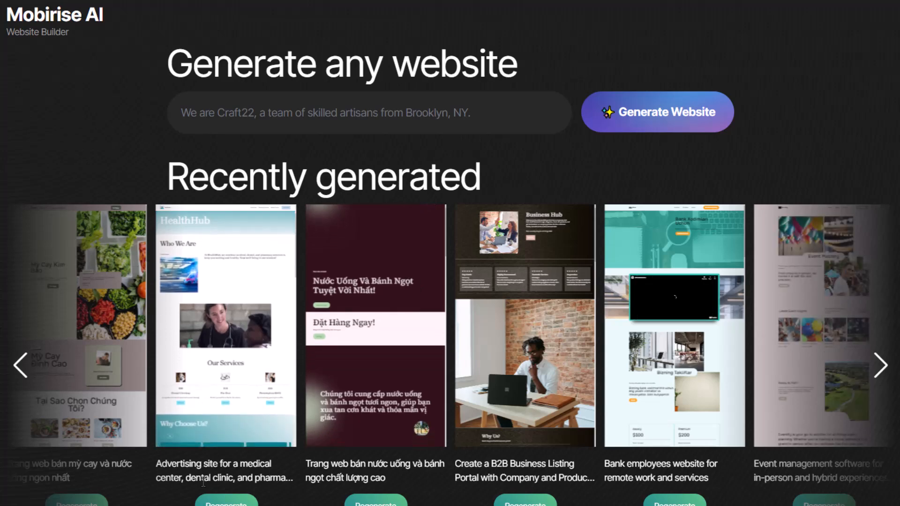
Preview the HealthHub medical center example and scroll through its services and Join HealthHub Today sections.
scroll("down", 3)
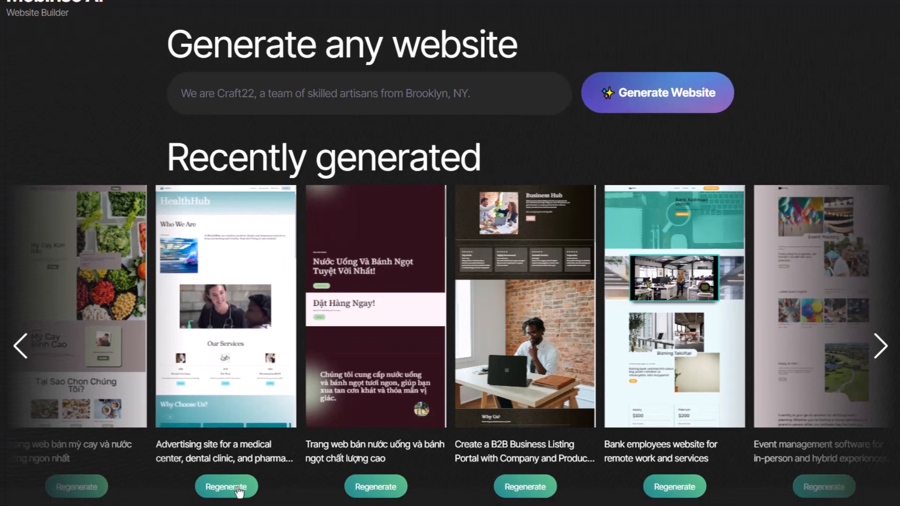
left_click(225, 307)
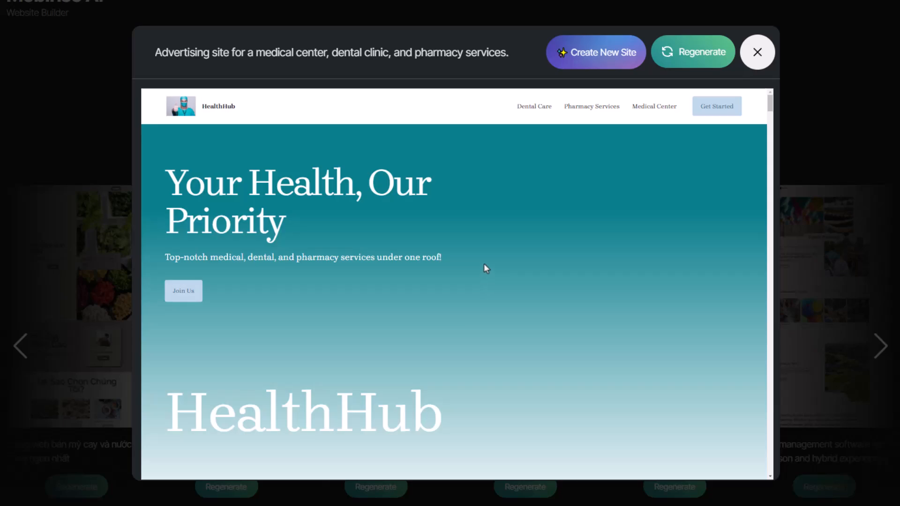
scroll("down", 3)
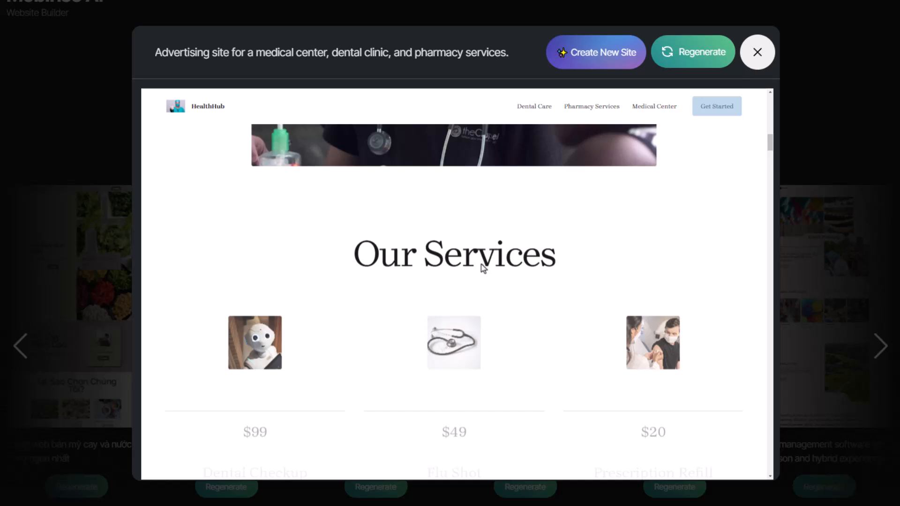
scroll("down", 3)
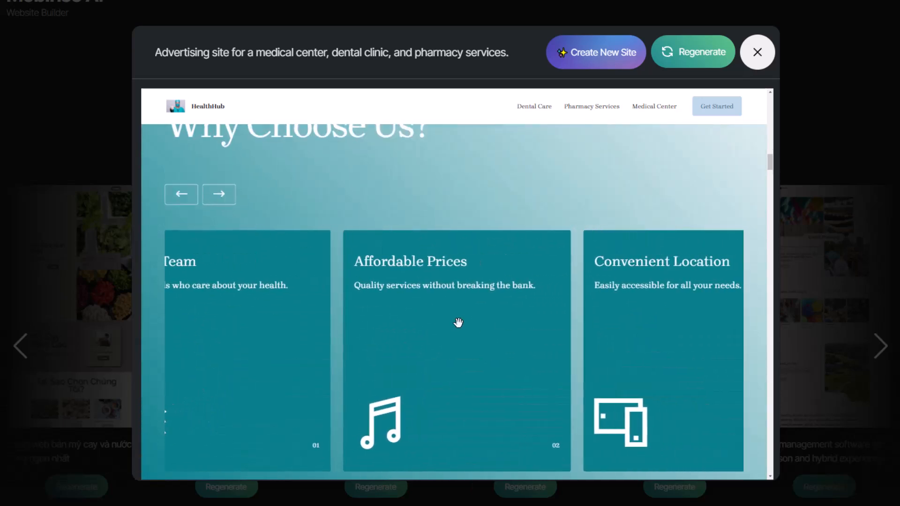
scroll("down", 3)
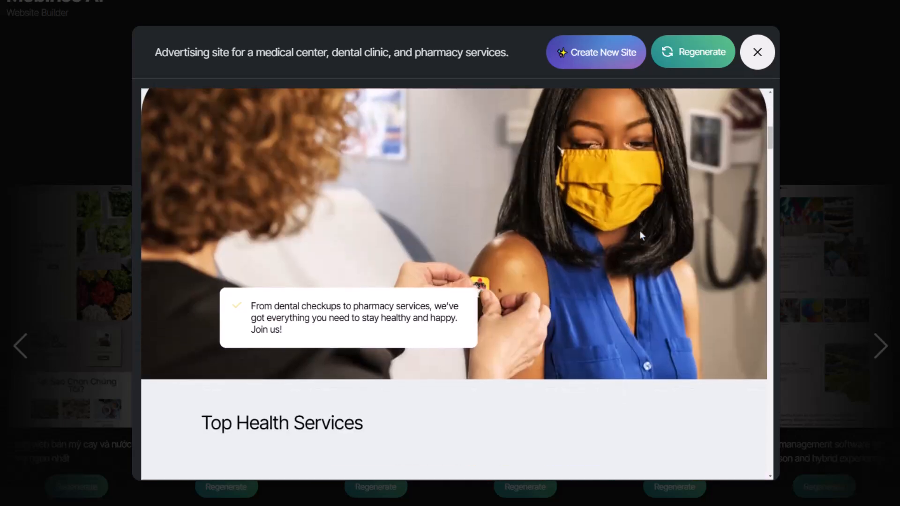
scroll("down", 3)
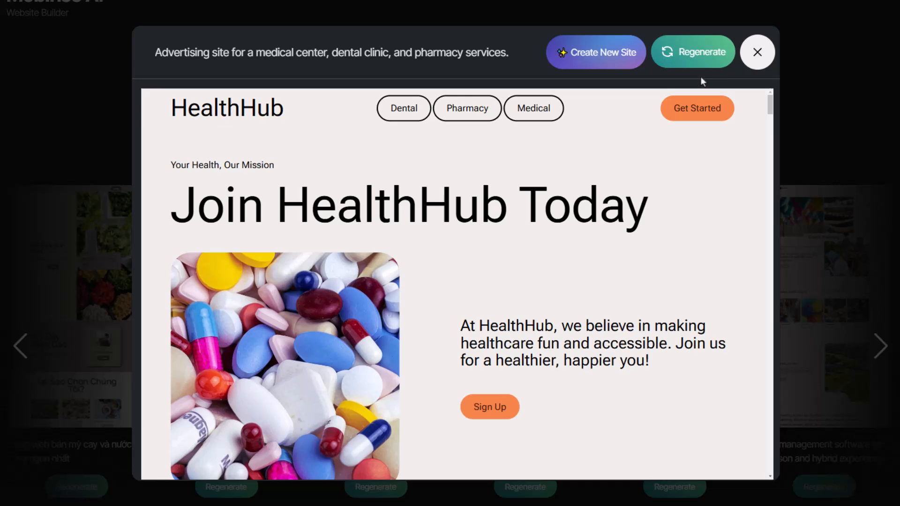
scroll("down", 3)
type("I need a designer portfolio to show my wo")
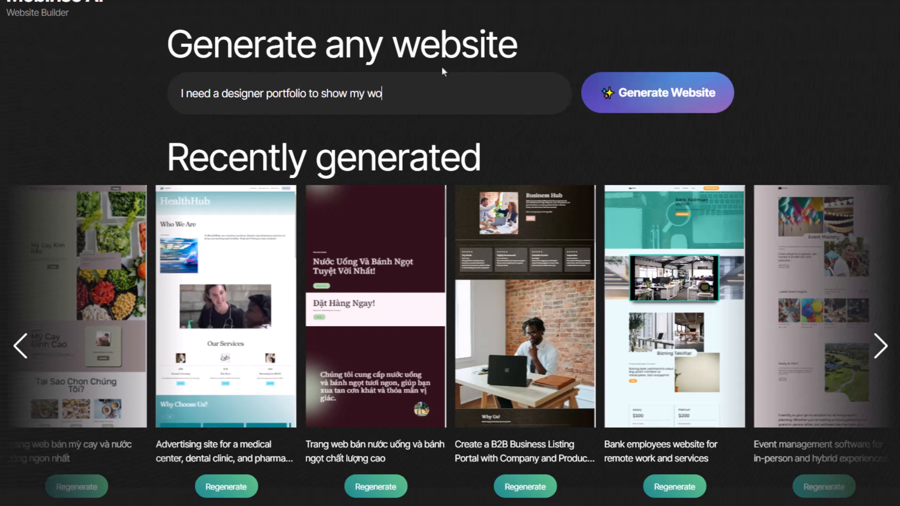
Submit the prompt 'I need a designer portfolio to show my works' to generate a website.
type("rks")
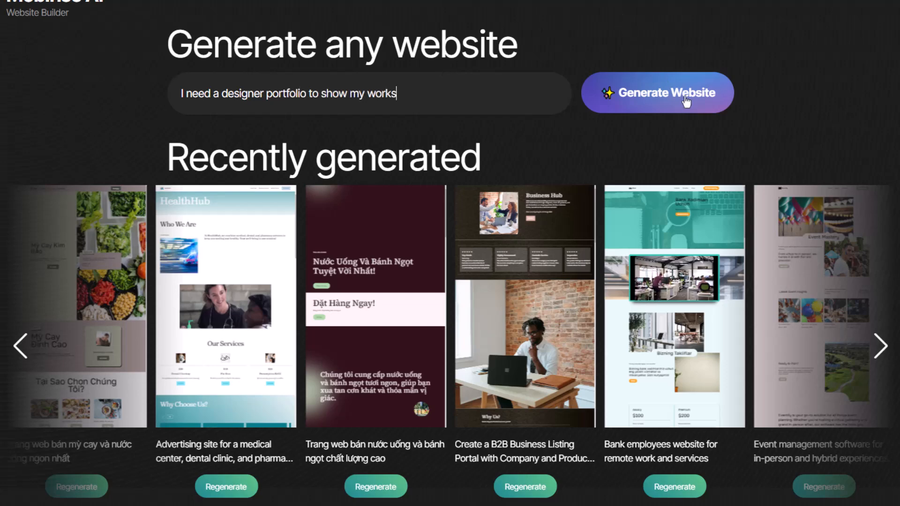
left_click(657, 93)
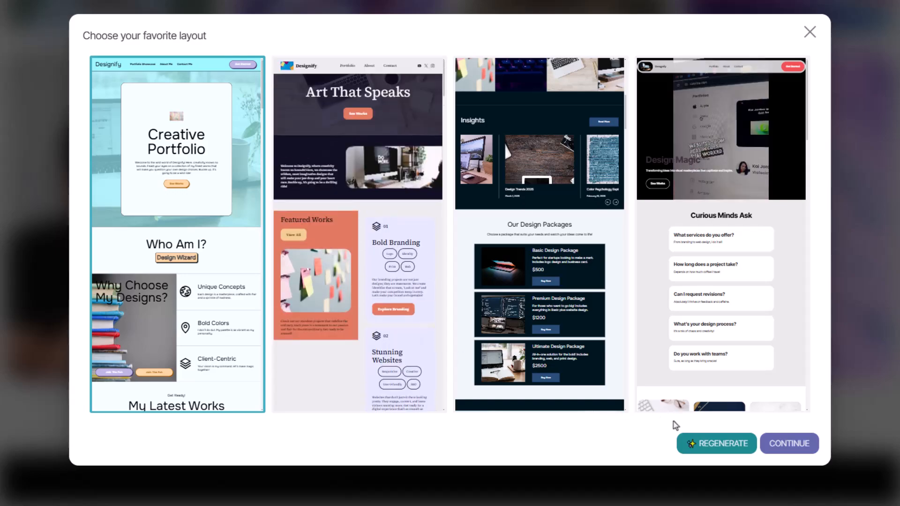
Regenerate the layout options three times, then pick Art That Speaks and continue to editing.
left_click(717, 443)
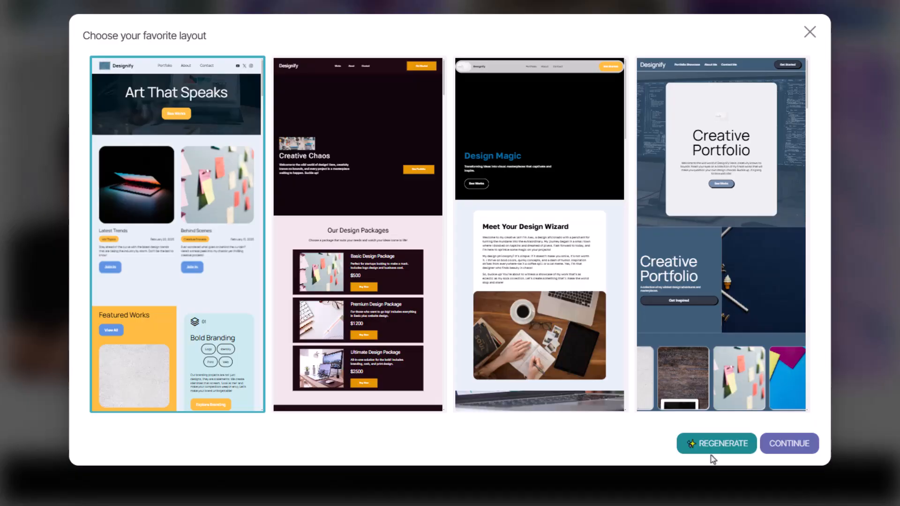
left_click(716, 443)
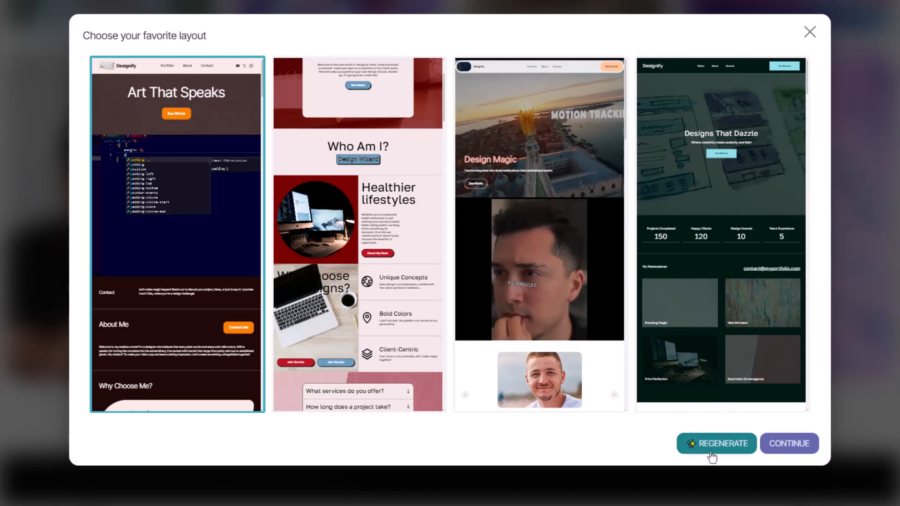
left_click(716, 443)
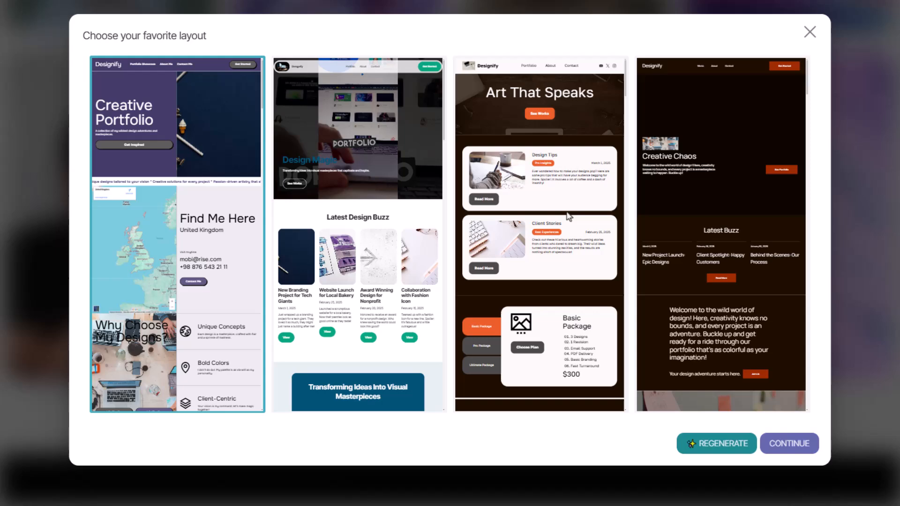
left_click(539, 229)
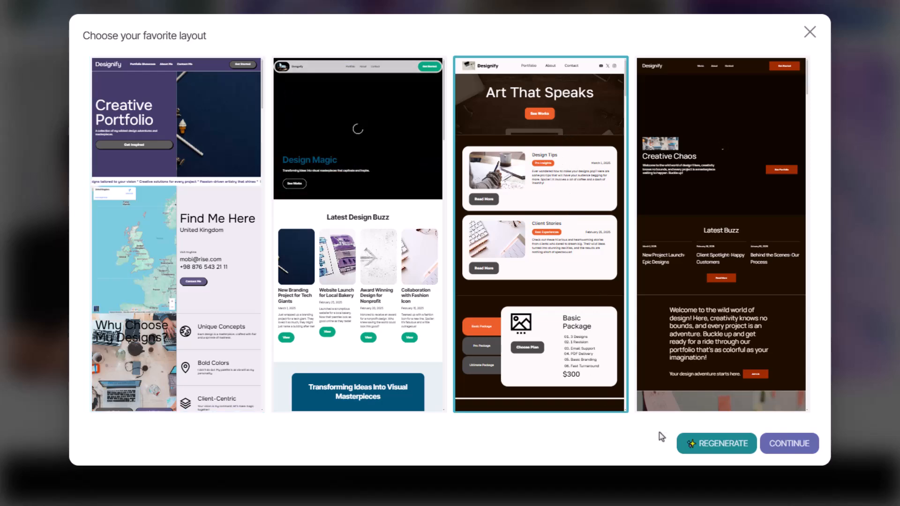
left_click(789, 443)
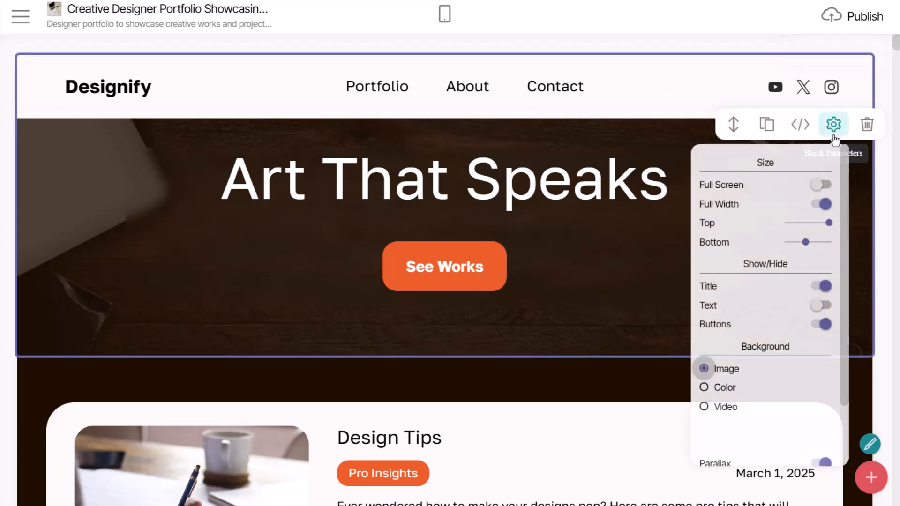
Enable the hero block's descriptive Text parameter, then scroll down to the Pro Package pricing block.
left_click(821, 305)
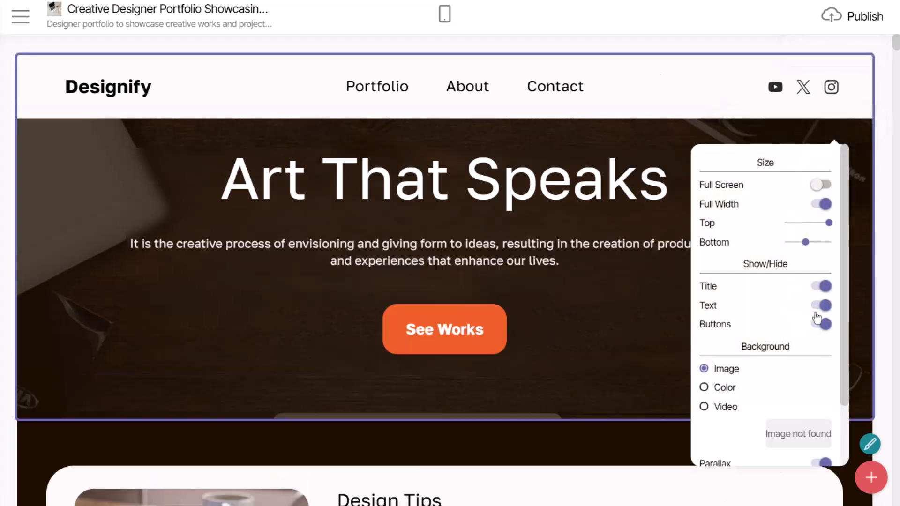
left_click(819, 305)
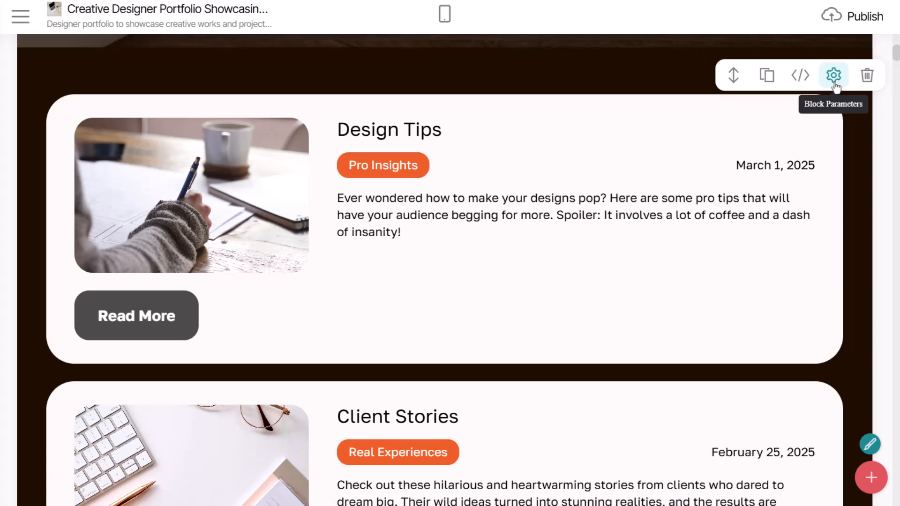
scroll("down", 3)
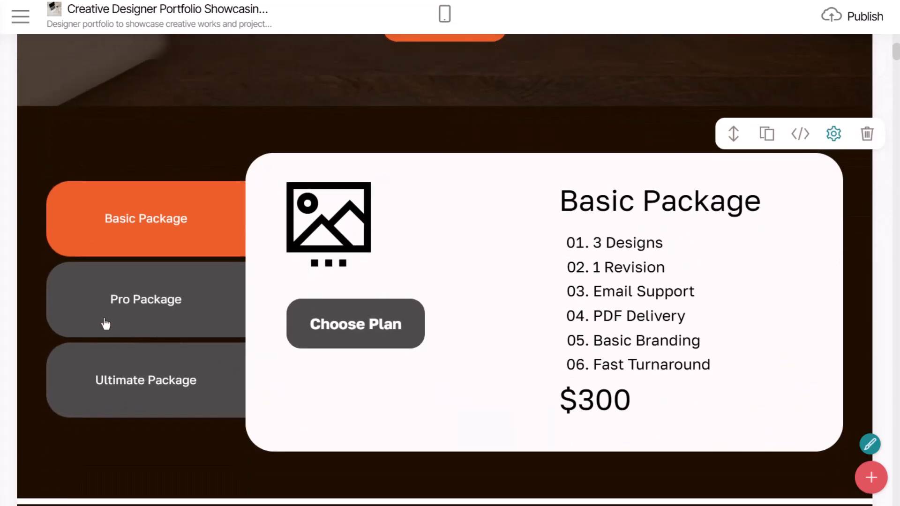
left_click(145, 380)
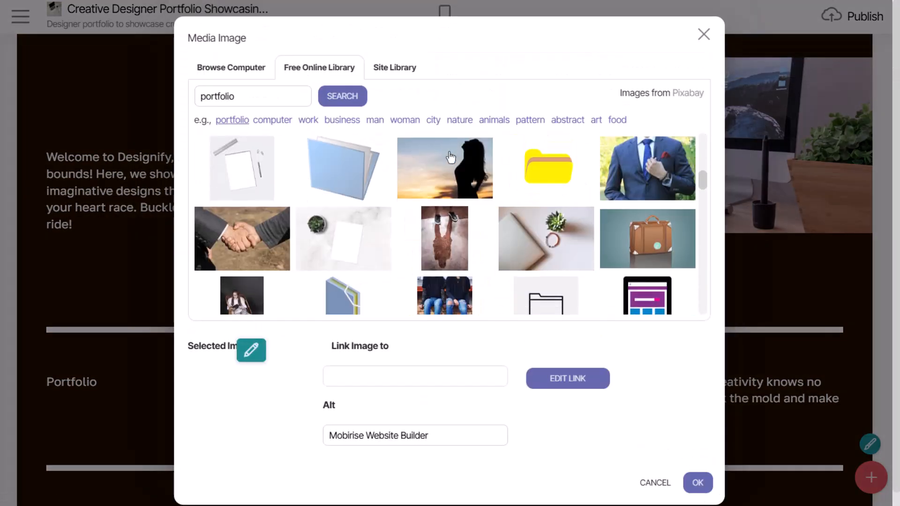
Scroll down to the Welcome to Designify section's image.
scroll("down", 3)
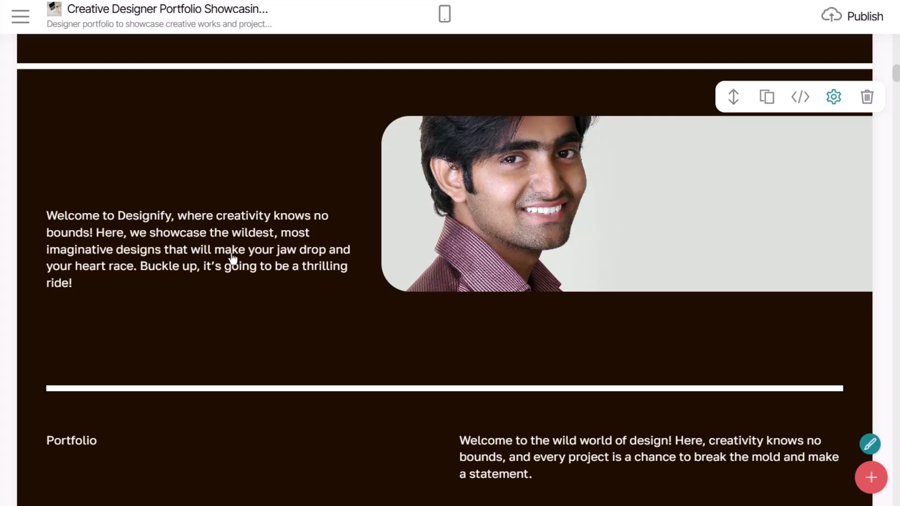
Scroll to the Why Choose Me list and duplicate the Passionate Craftsmanship card.
scroll("down", 3)
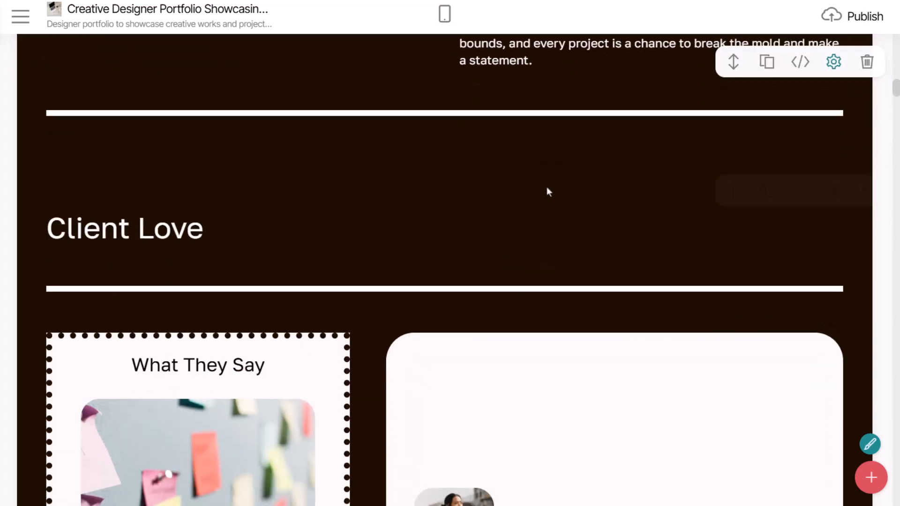
scroll("down", 3)
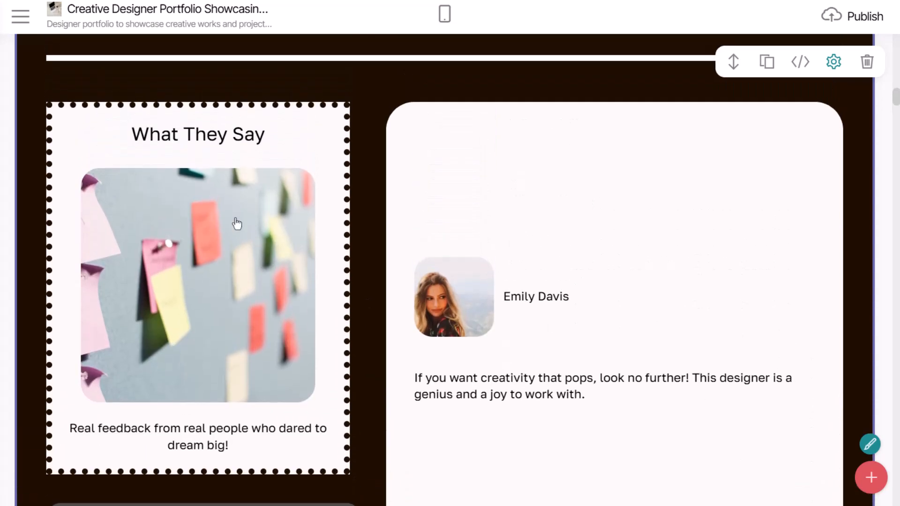
scroll("down", 3)
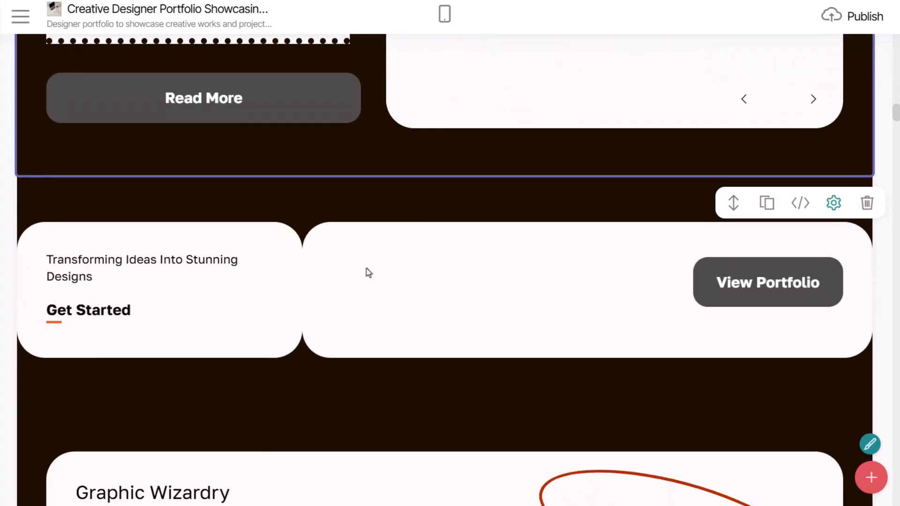
scroll("down", 3)
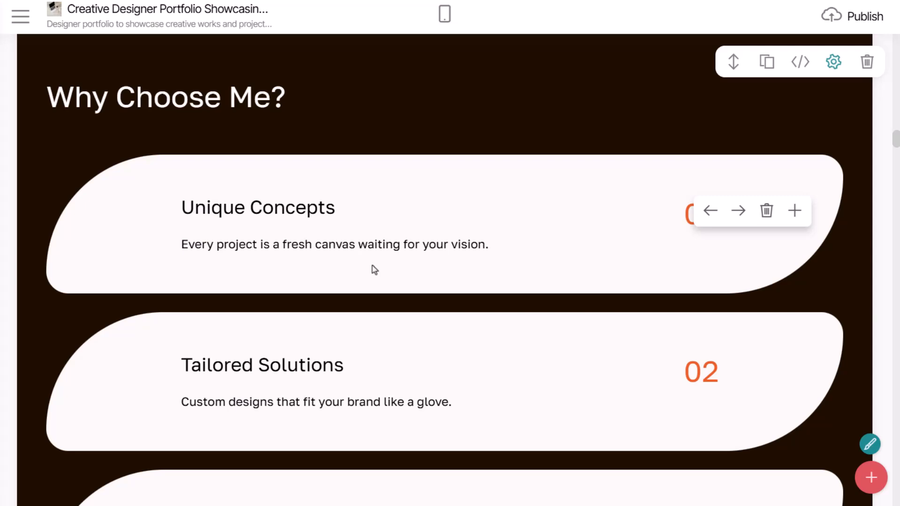
scroll("down", 3)
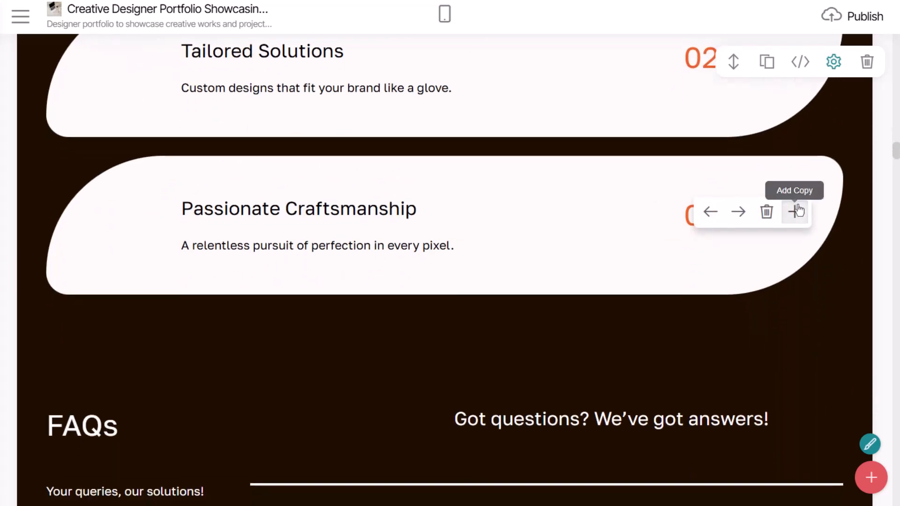
left_click(795, 211)
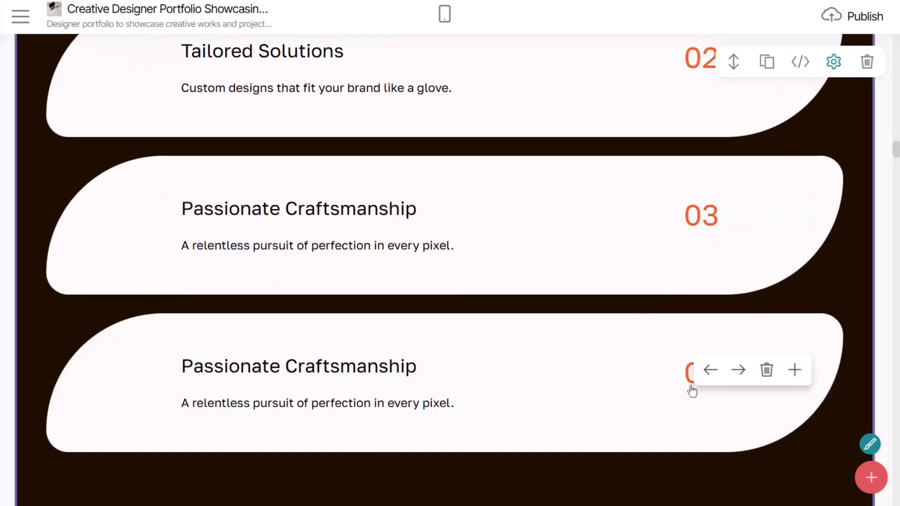
Retitle the copied card 'Creativity' with the description 'Best ideas for your awesome projects'.
double_click(700, 373)
type("C")
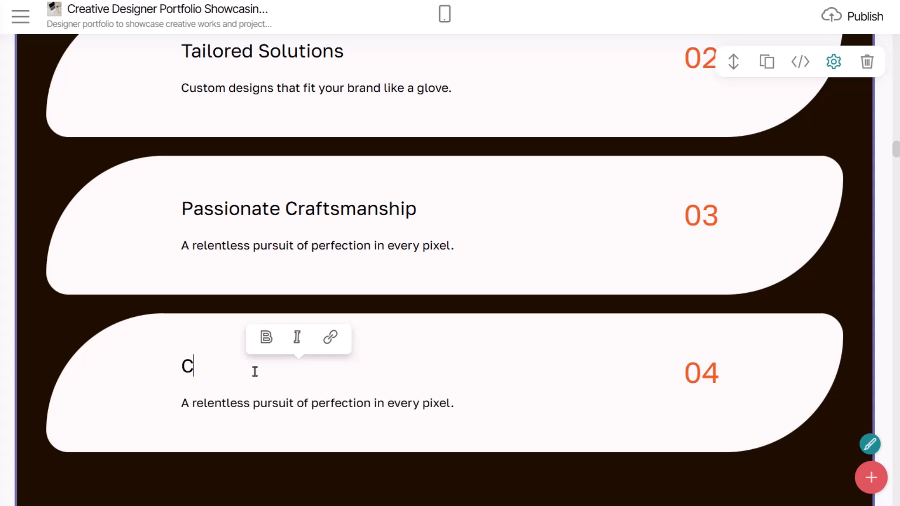
type("reativity")
left_click(318, 403)
type("Best")
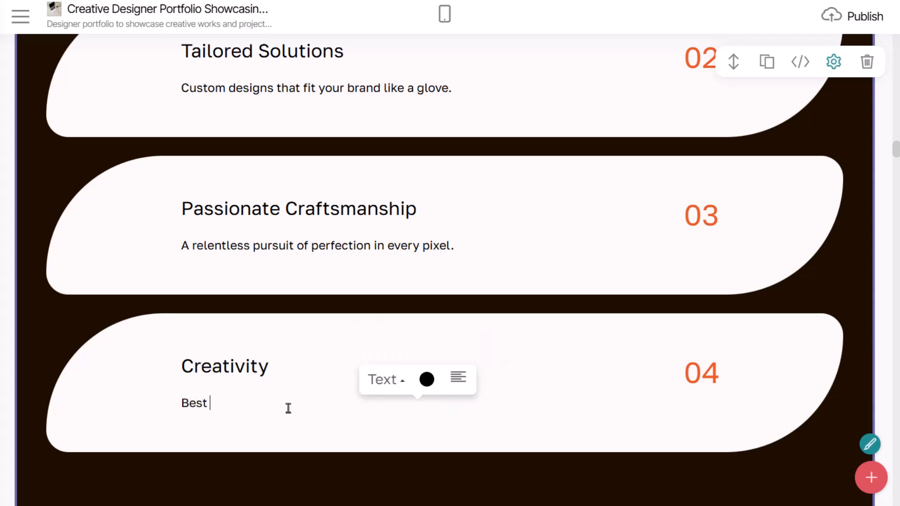
type("ideas for your a")
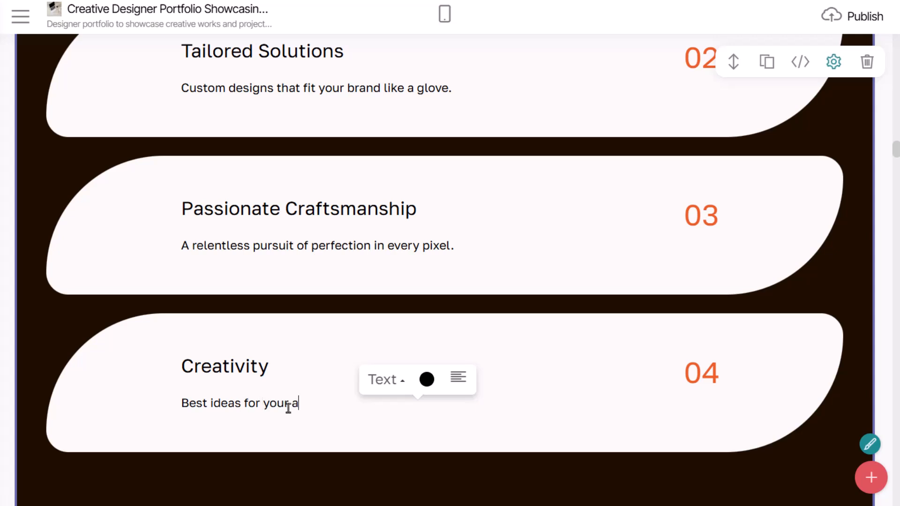
type("wesome projects")
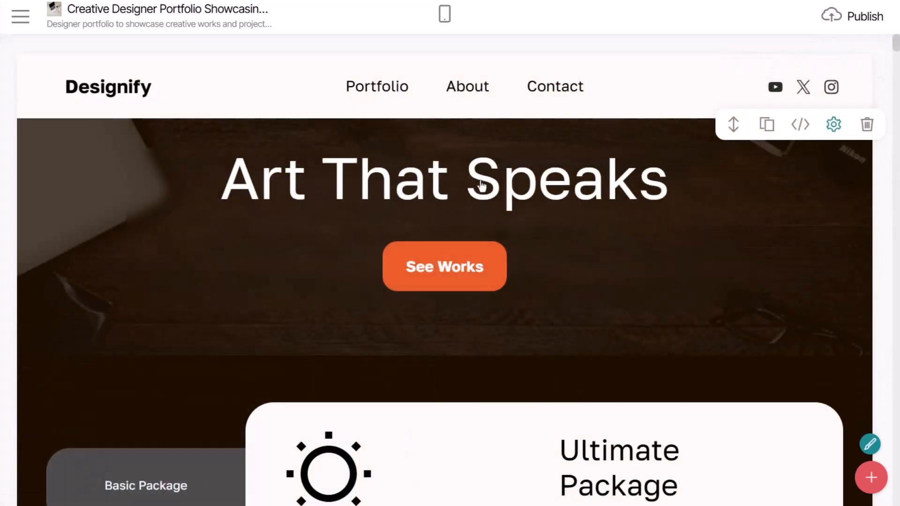
Publish the Designify site to its mobirisesite.com subdomain and close the confirmation.
left_click(863, 16)
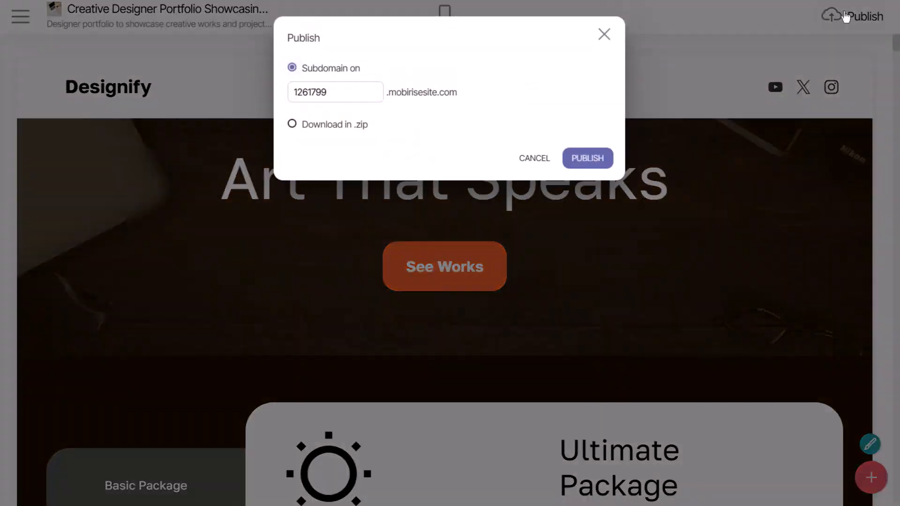
left_click(587, 158)
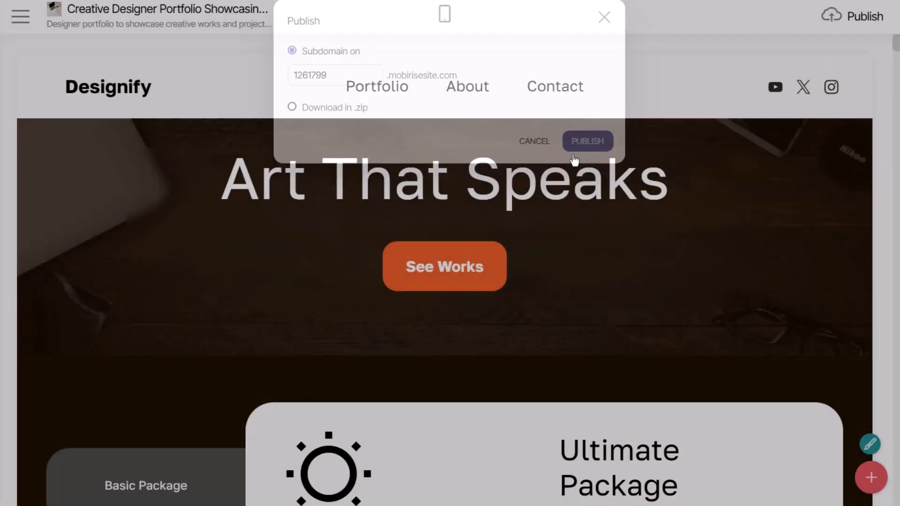
left_click(586, 141)
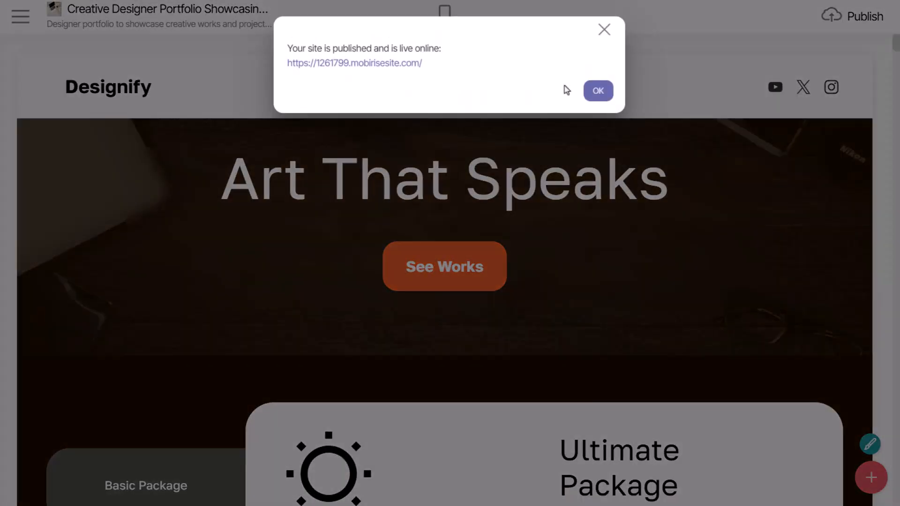
mouse_move(576, 76)
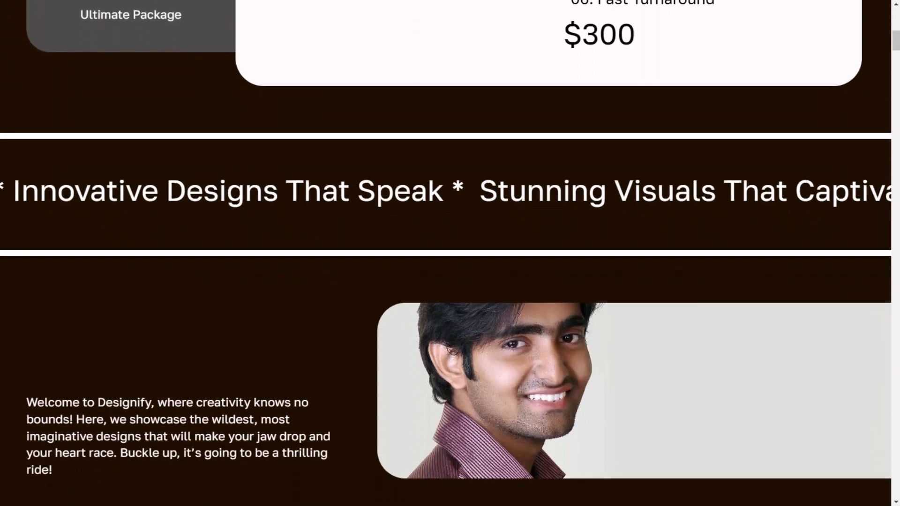
scroll("down", 3)
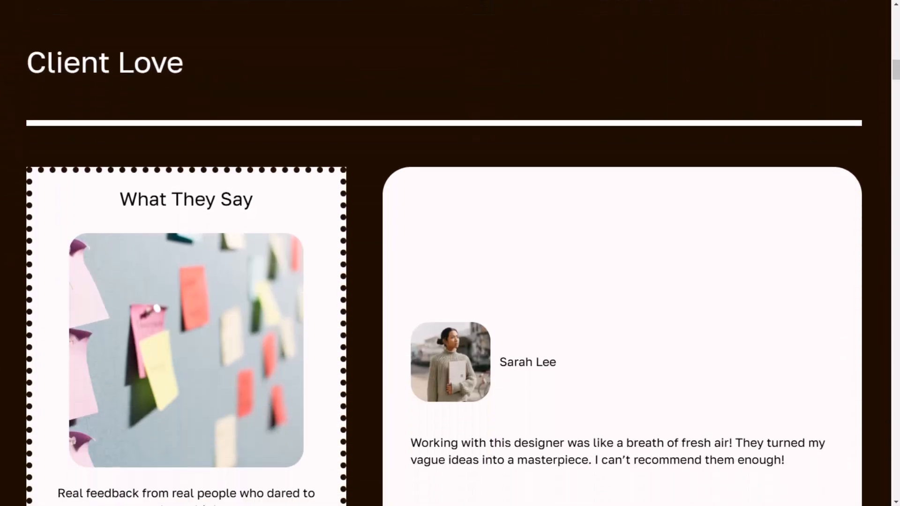
scroll("up", 3)
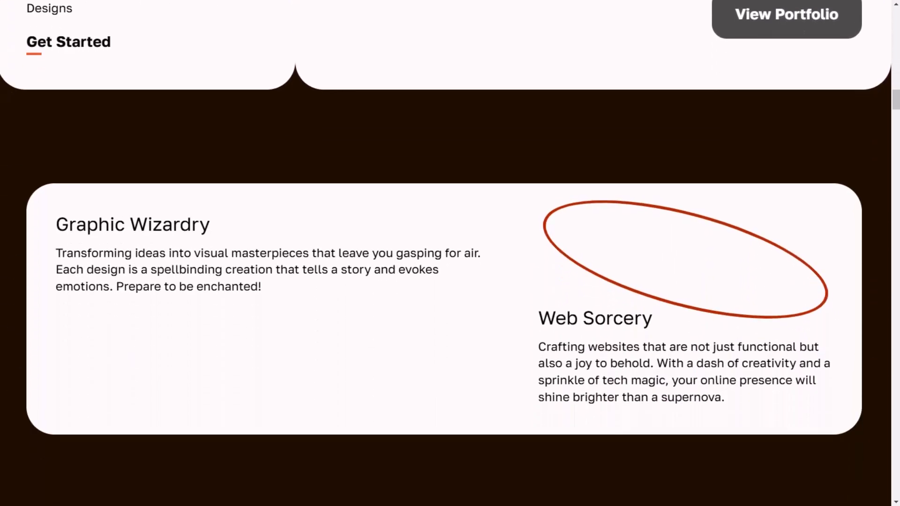
scroll("down", 3)
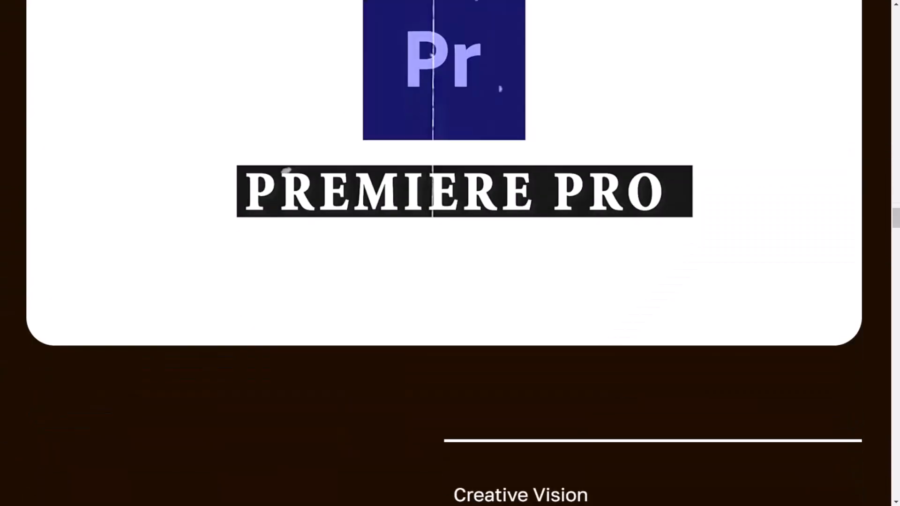
scroll("down", 3)
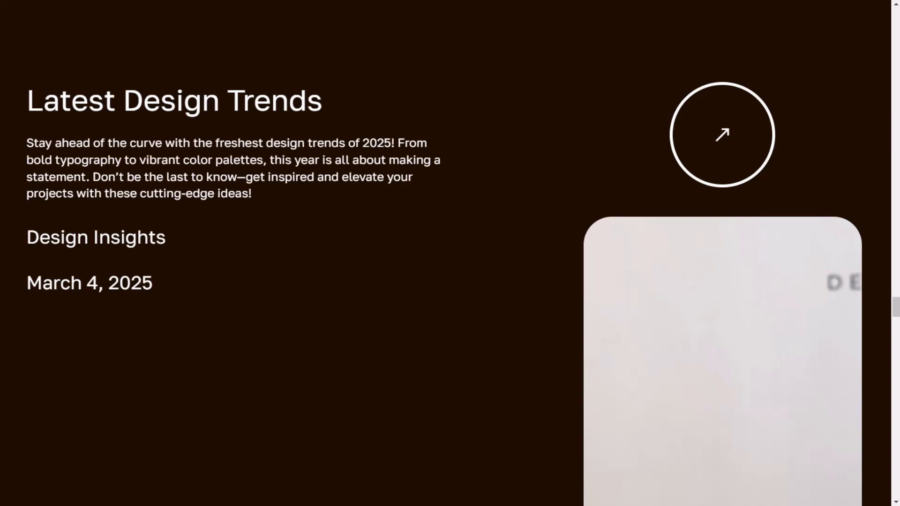
scroll("down", 3)
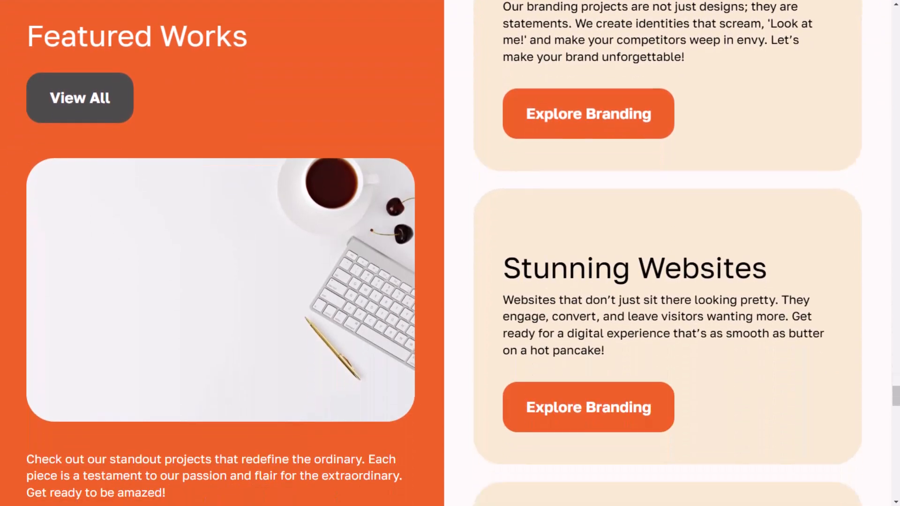
scroll("down", 3)
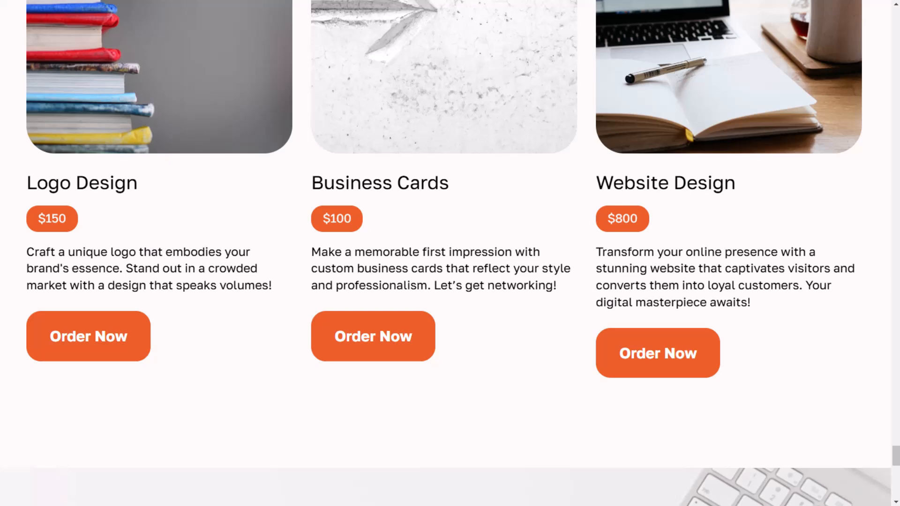